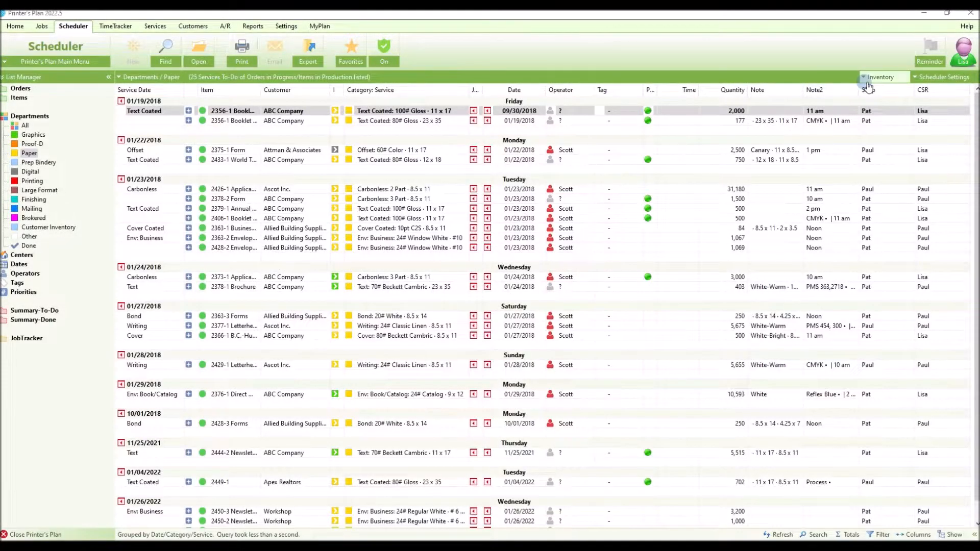
# Step: Enter 400 as the in-stock quantity for Bond 20# White 8.5 x 11 in inventory setup
pyautogui.click(882, 77)
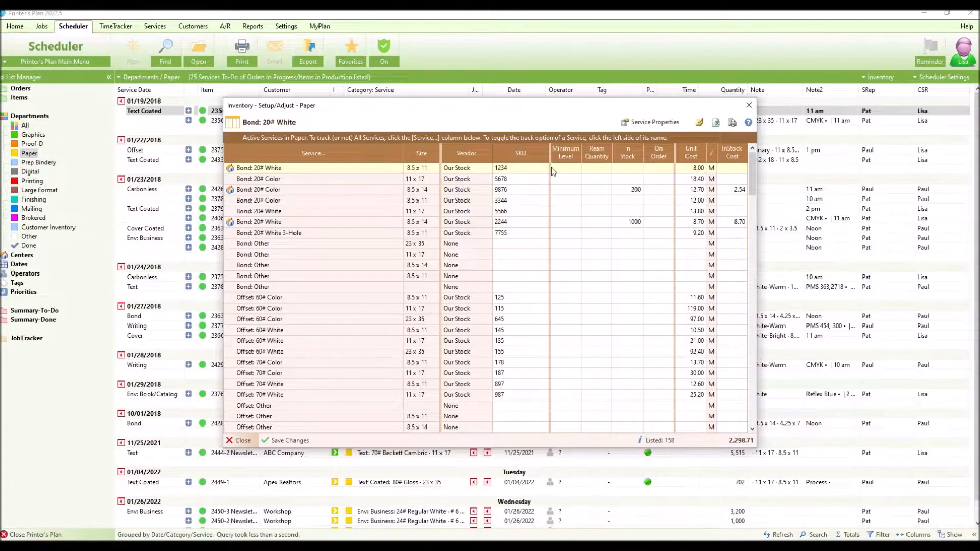
pyautogui.click(626, 167)
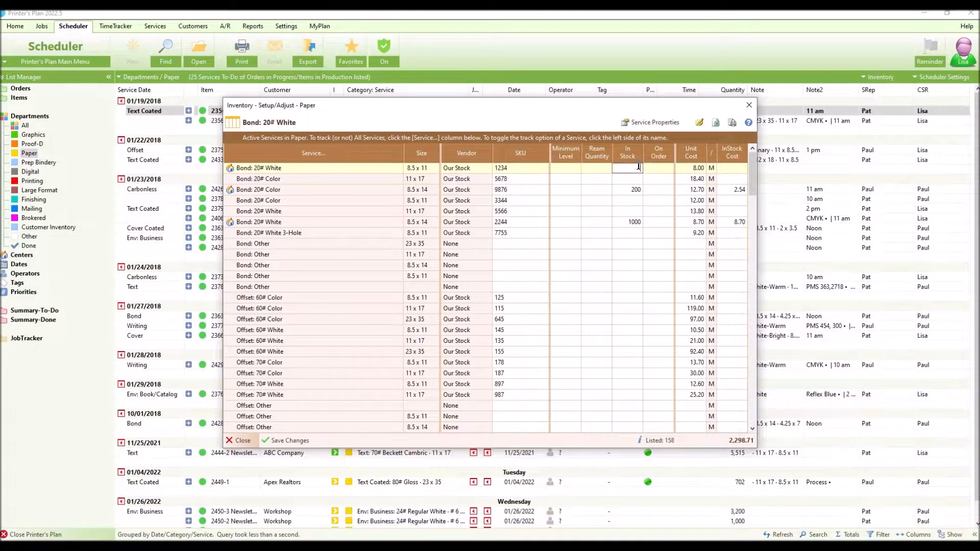
pyautogui.write('400')
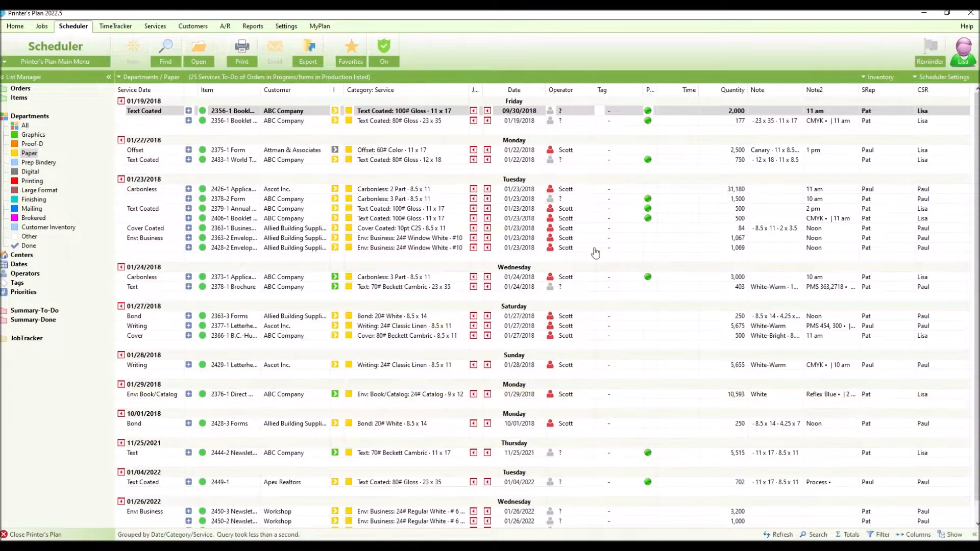
# Step: Run the inventory check and update the priority of the one affected job service
pyautogui.click(880, 77)
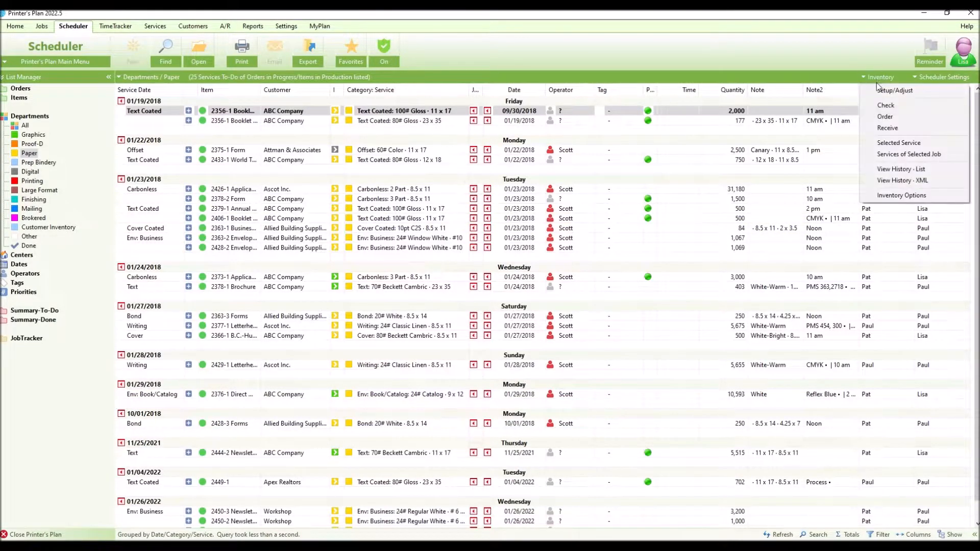
pyautogui.click(885, 104)
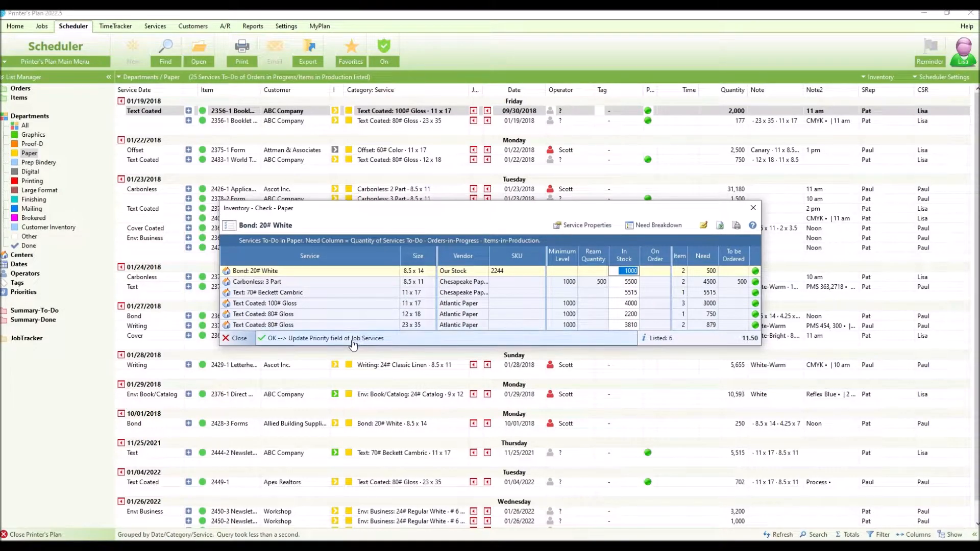
pyautogui.click(321, 338)
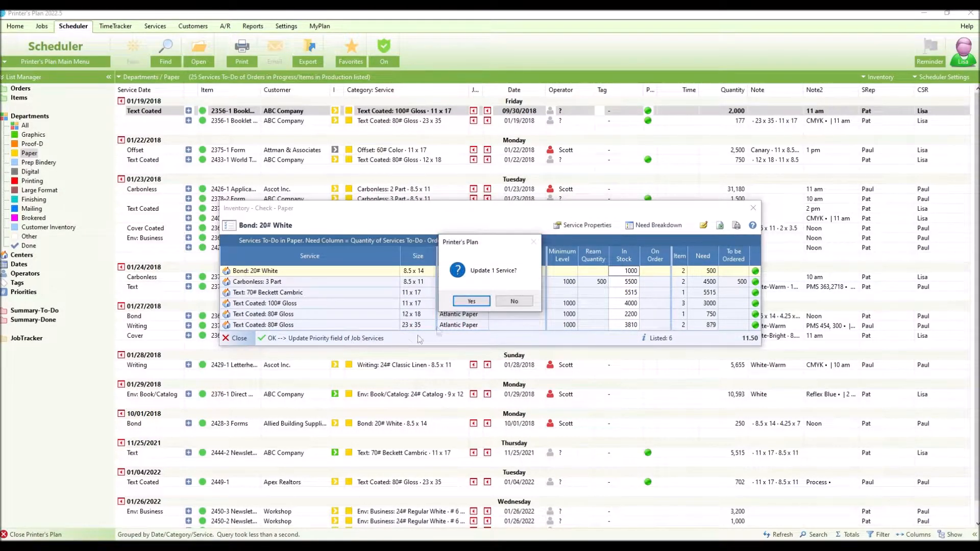
pyautogui.click(470, 301)
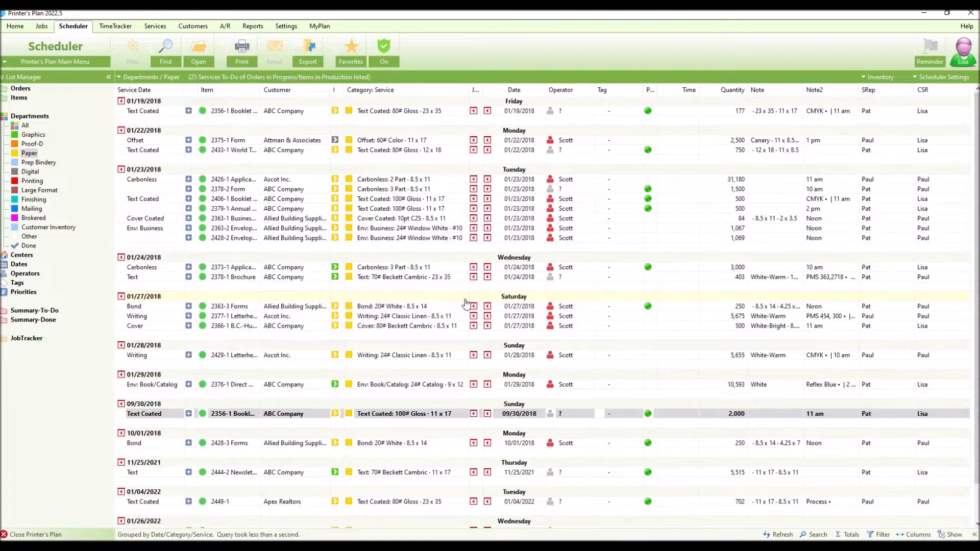
# Step: Order 500 Carbonless 3 Part 8.5 x 11 and update its on-order quantity
pyautogui.click(882, 76)
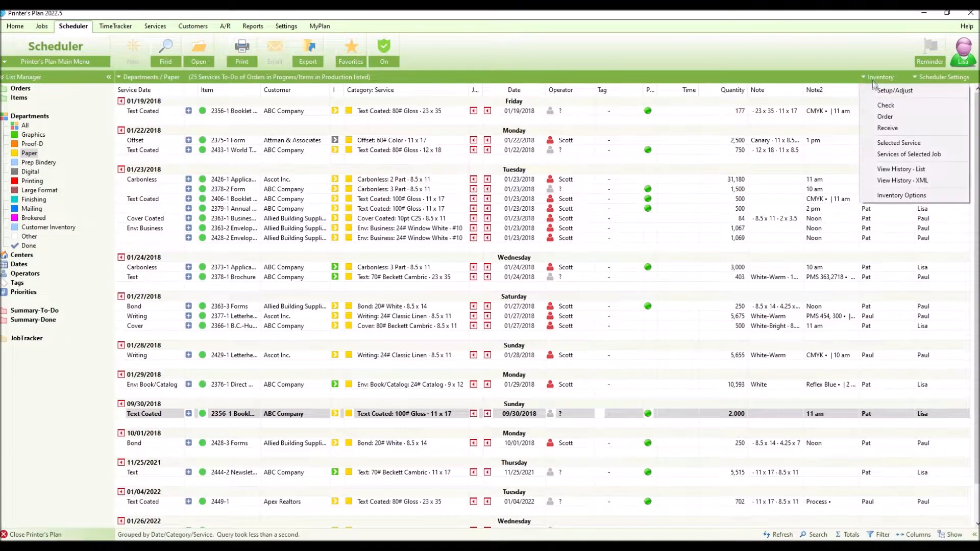
pyautogui.click(885, 116)
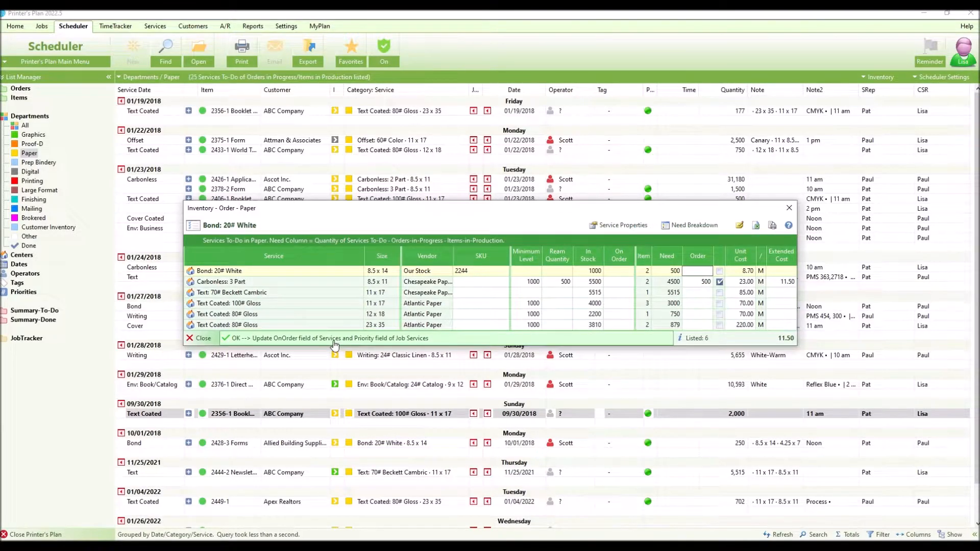
pyautogui.click(202, 337)
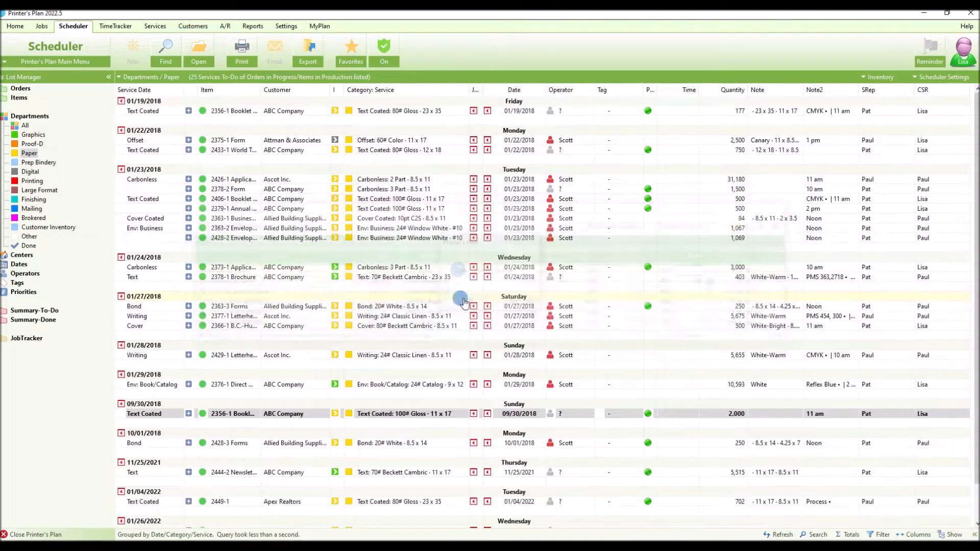
pyautogui.click(880, 77)
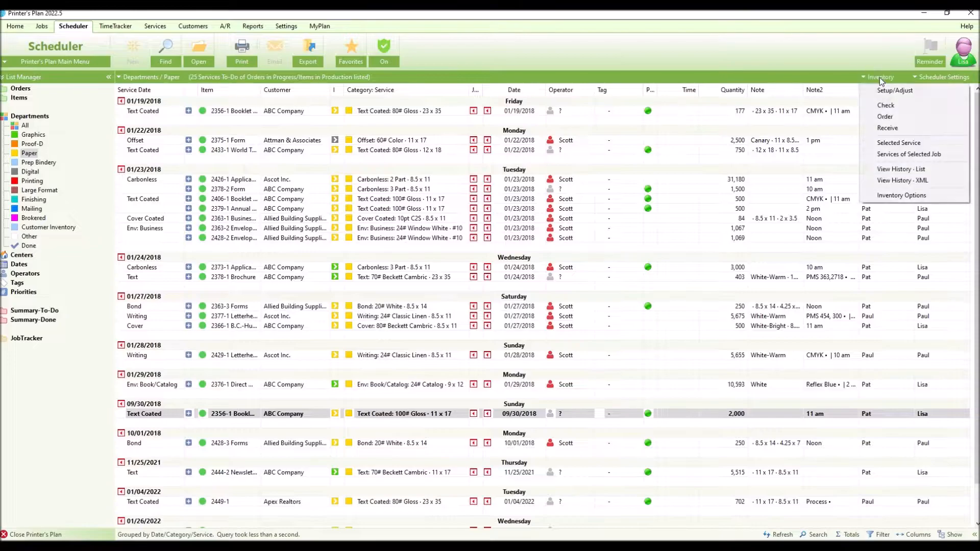
# Step: Receive the 500 Carbonless 3 Part into stock and confirm updating the service
pyautogui.click(887, 128)
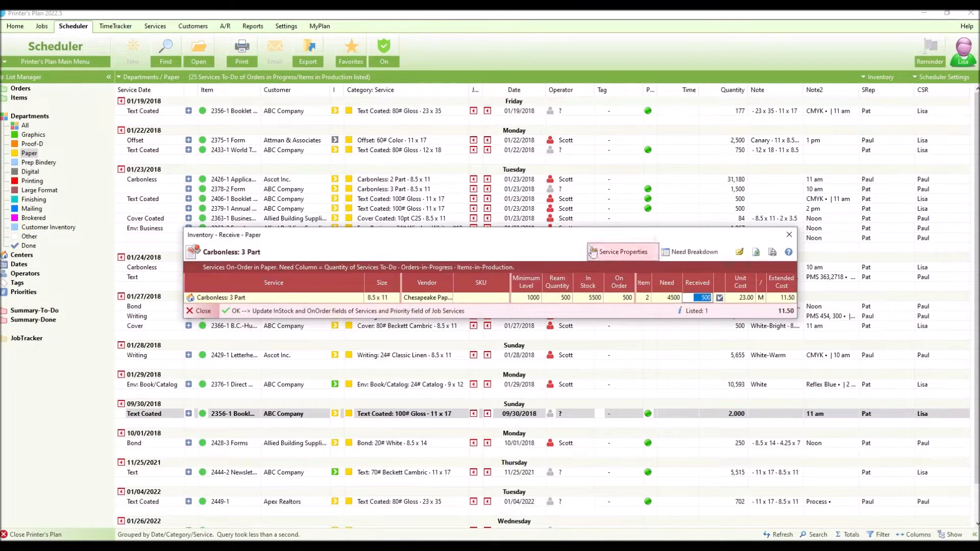
pyautogui.click(234, 311)
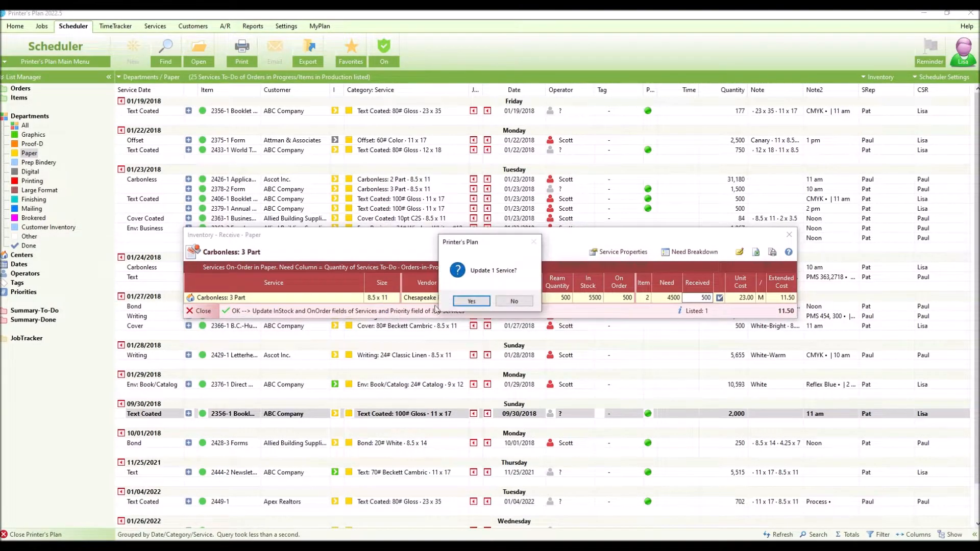
pyautogui.click(470, 301)
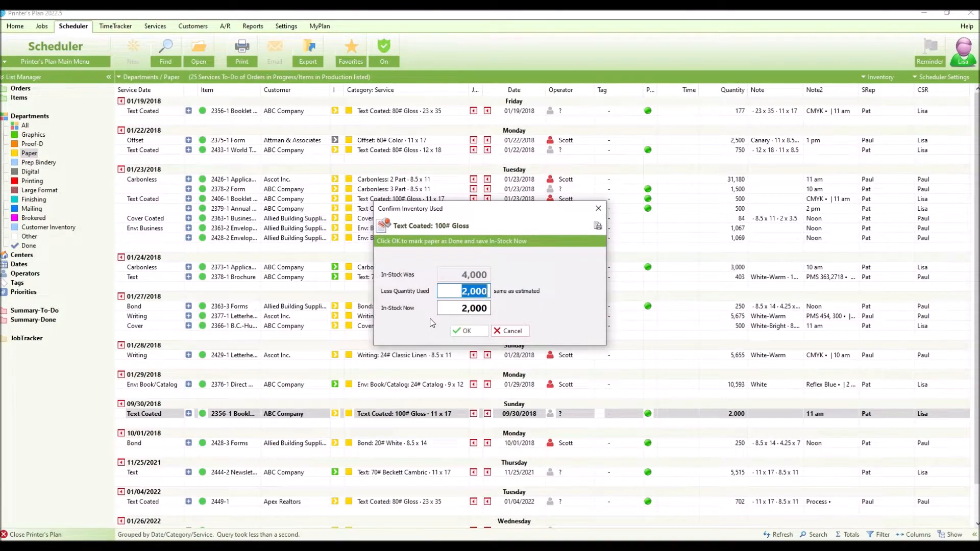
# Step: Confirm 2,000 Text Coated 100# Gloss used, leaving 2,000 in stock
pyautogui.click(468, 330)
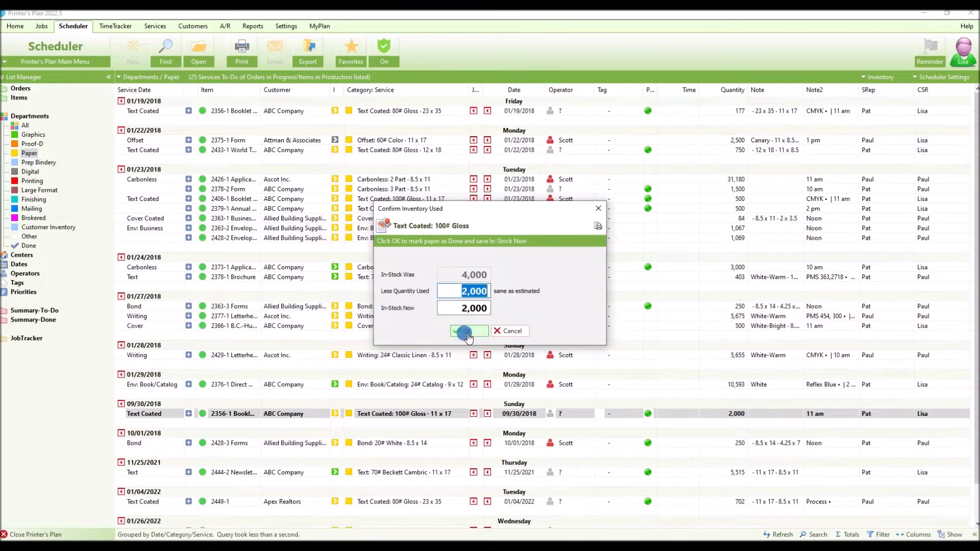
pyautogui.click(467, 330)
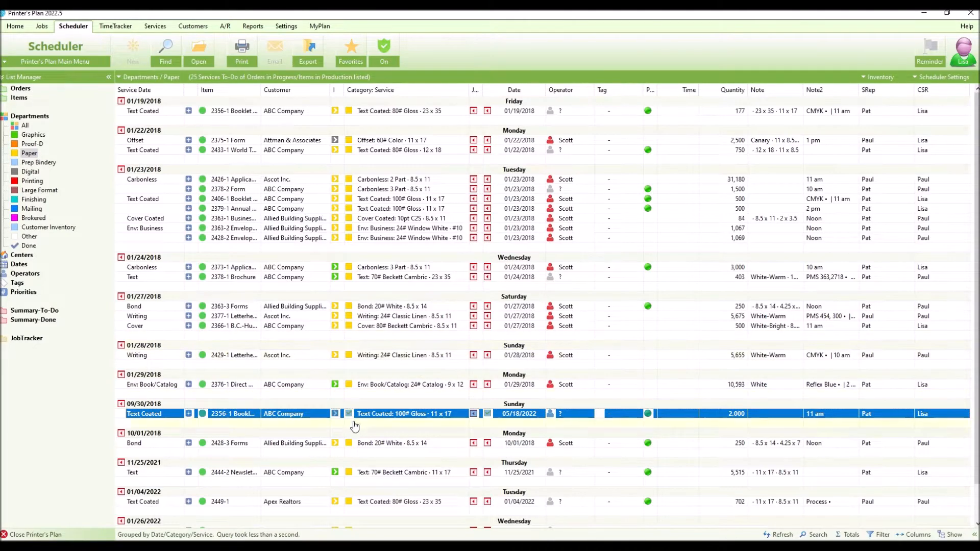